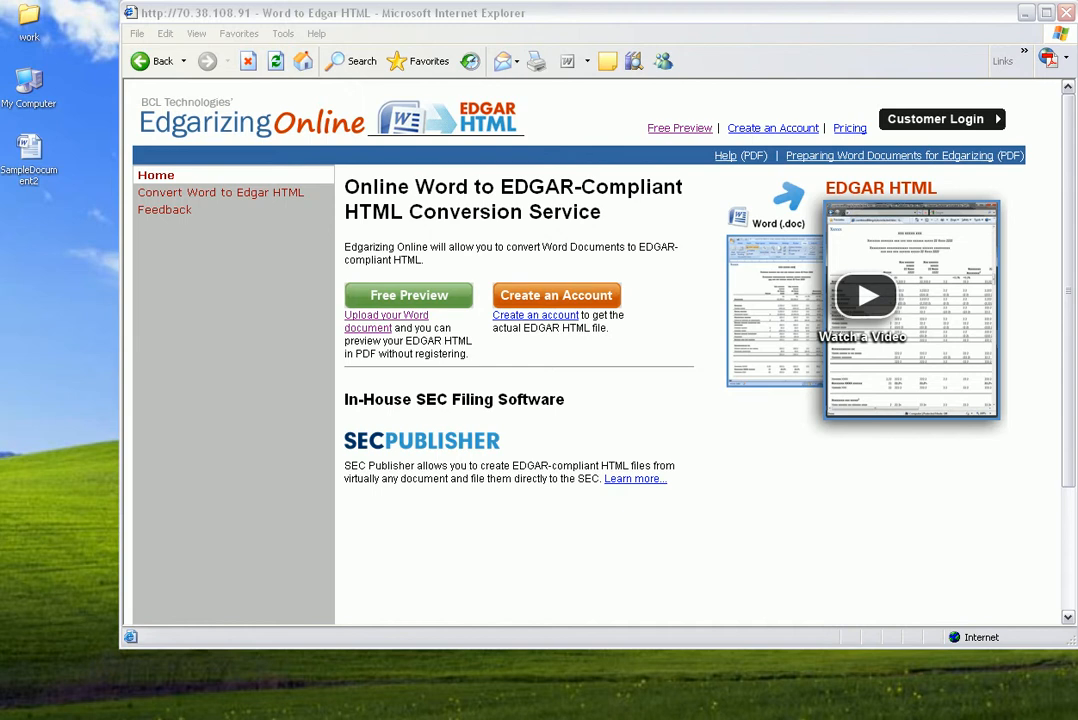
pyautogui.moveTo(868, 264)
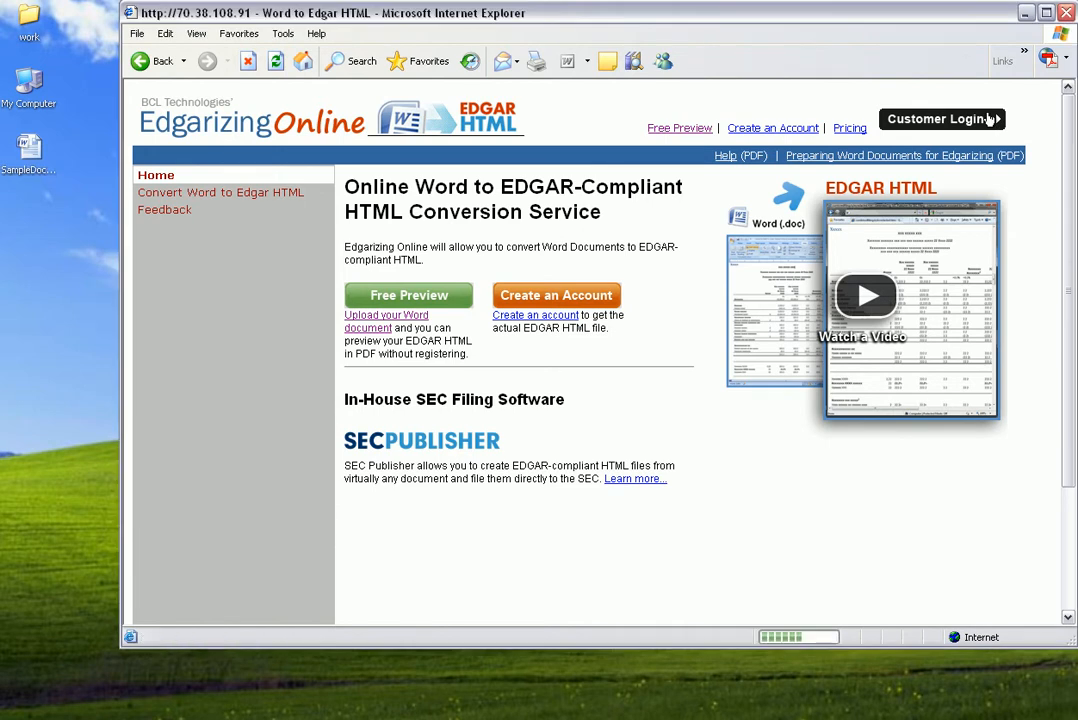
pyautogui.click(936, 120)
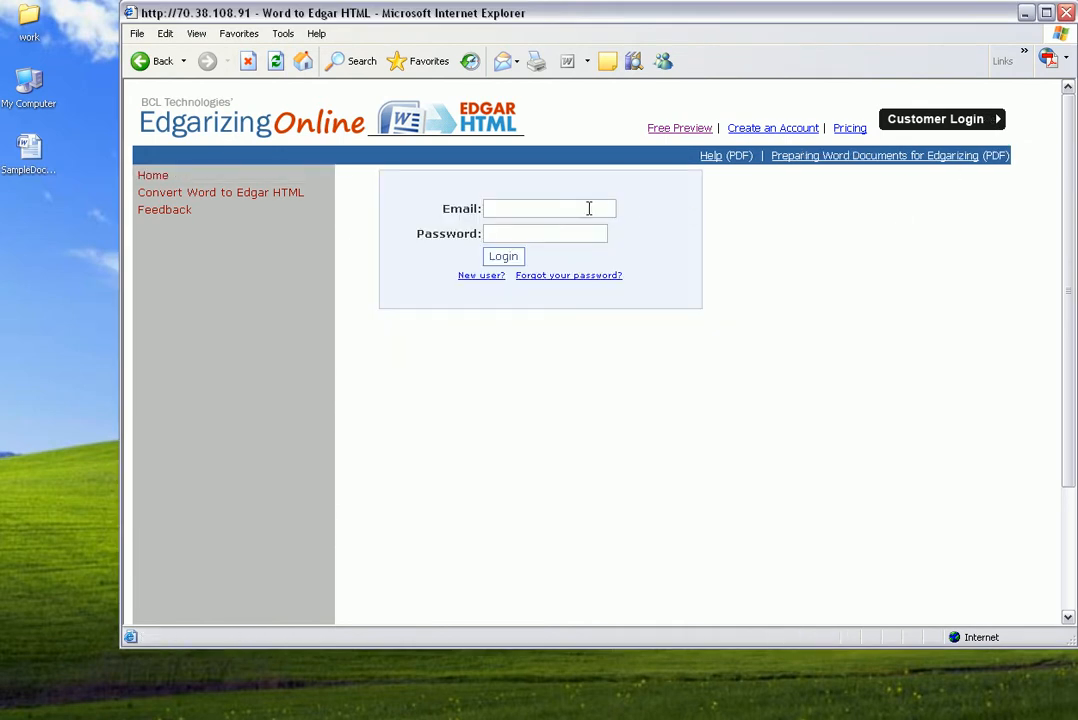
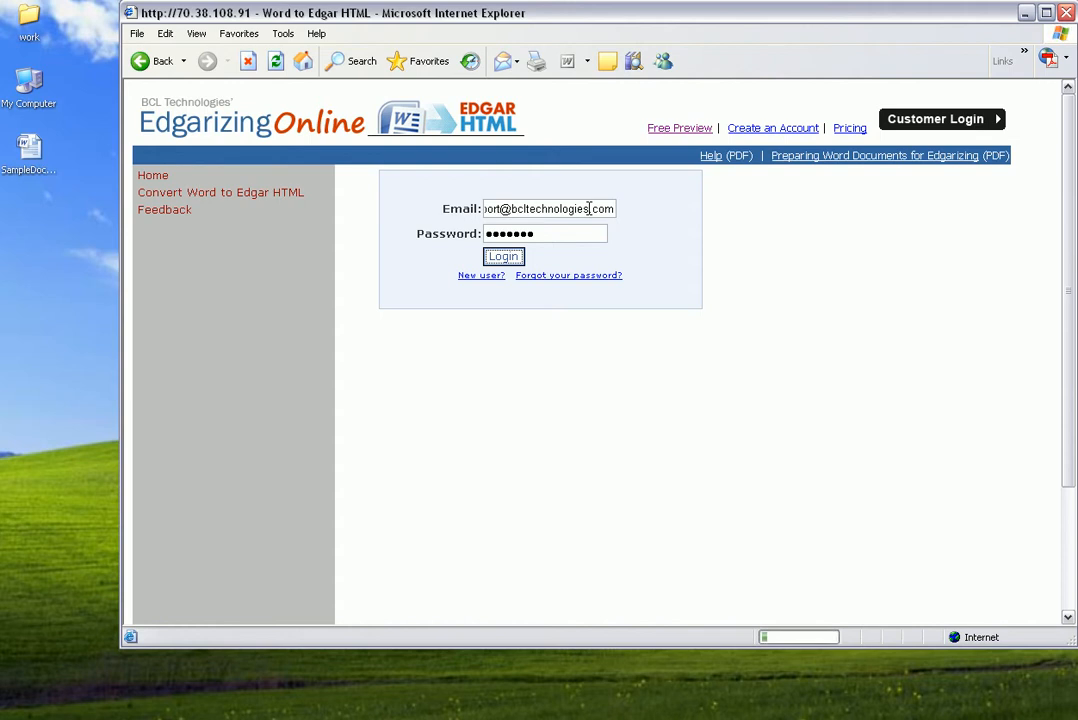
# Step: Log in, choose SampleDocument2 from the Desktop and upload it for an EDGAR HTML preview
pyautogui.click(502, 256)
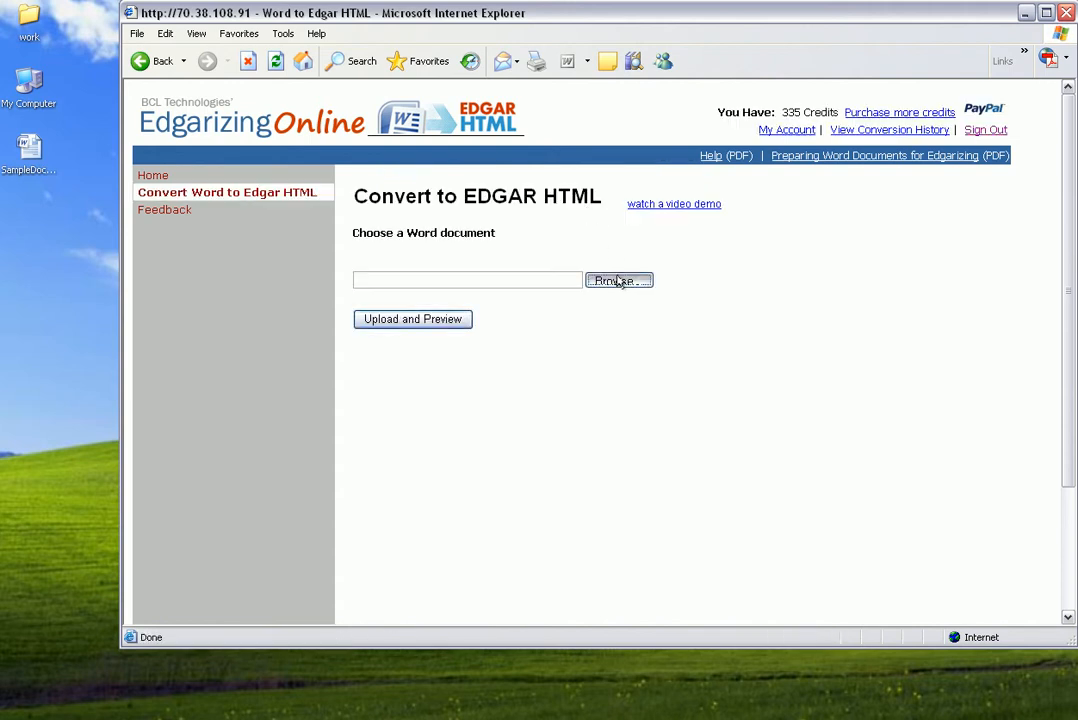
pyautogui.click(616, 280)
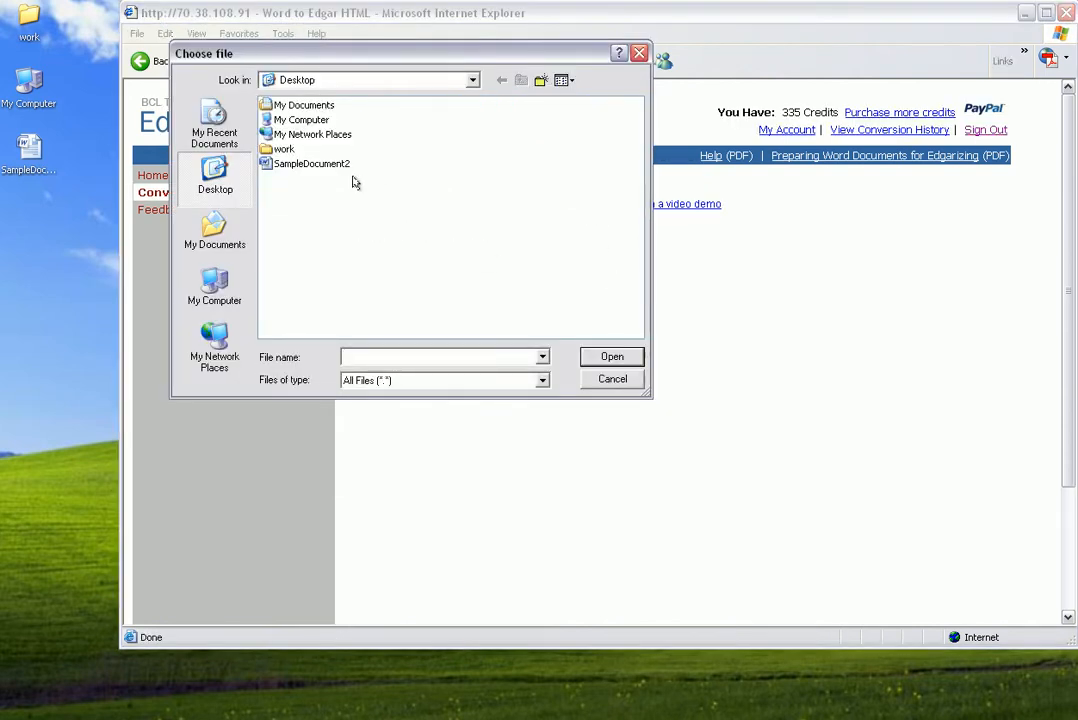
pyautogui.moveTo(330, 164)
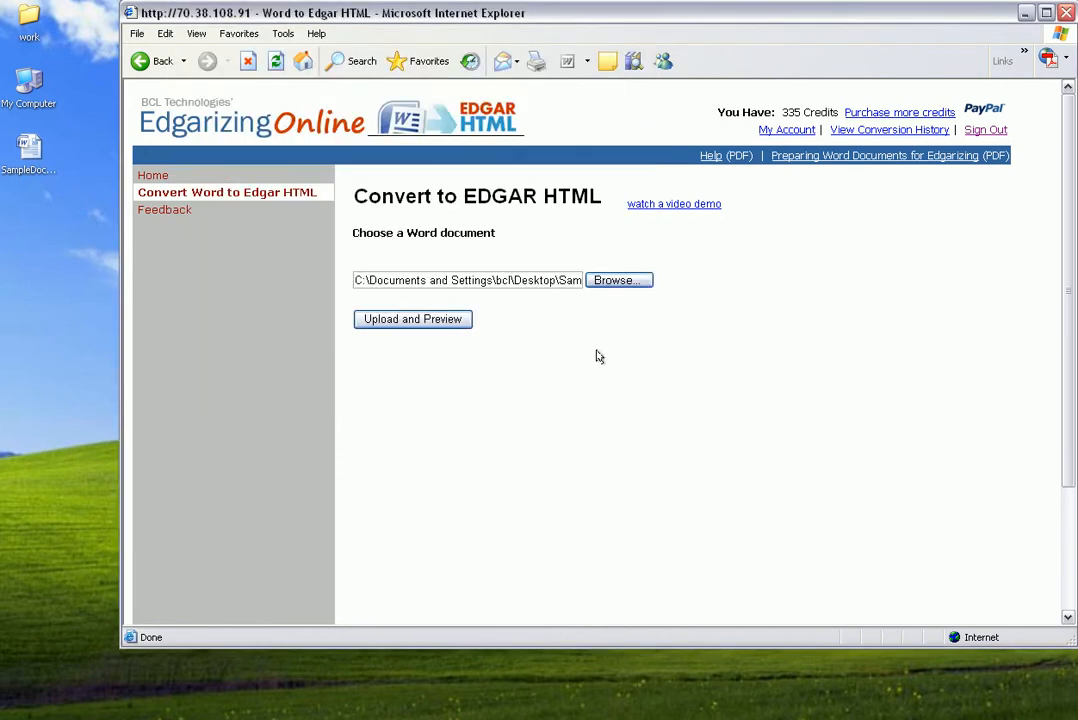
pyautogui.click(412, 320)
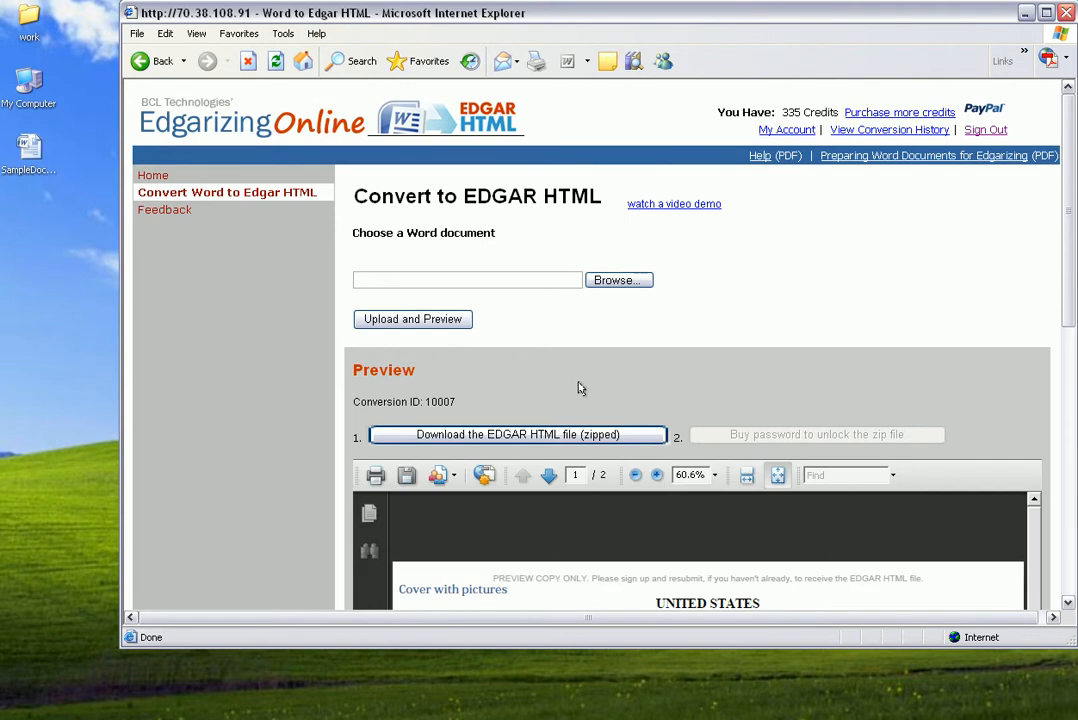
# Step: Download the zipped EDGAR HTML file (10007.zip) and save it to the desktop
pyautogui.scroll(-3)
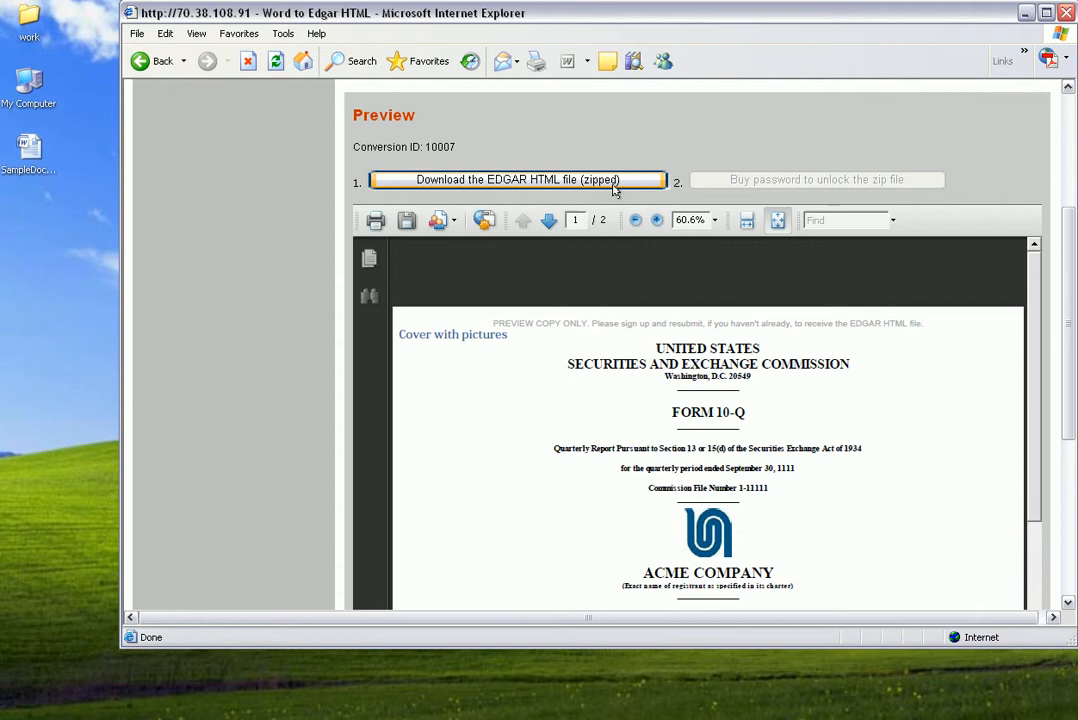
pyautogui.click(516, 180)
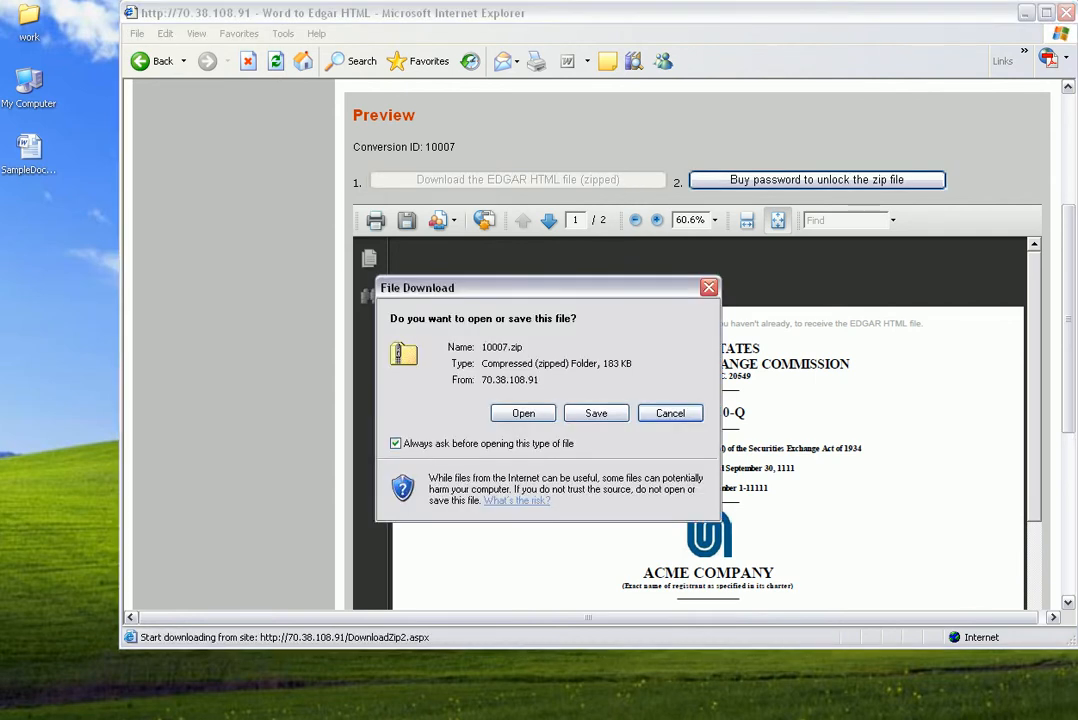
pyautogui.click(596, 412)
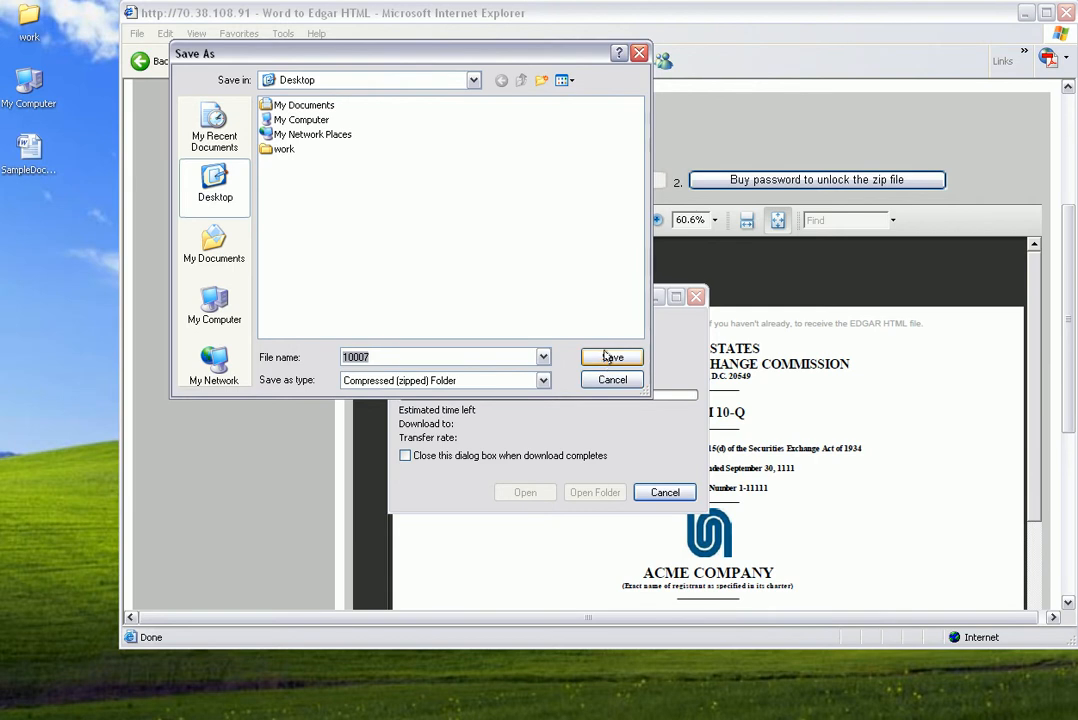
pyautogui.click(612, 356)
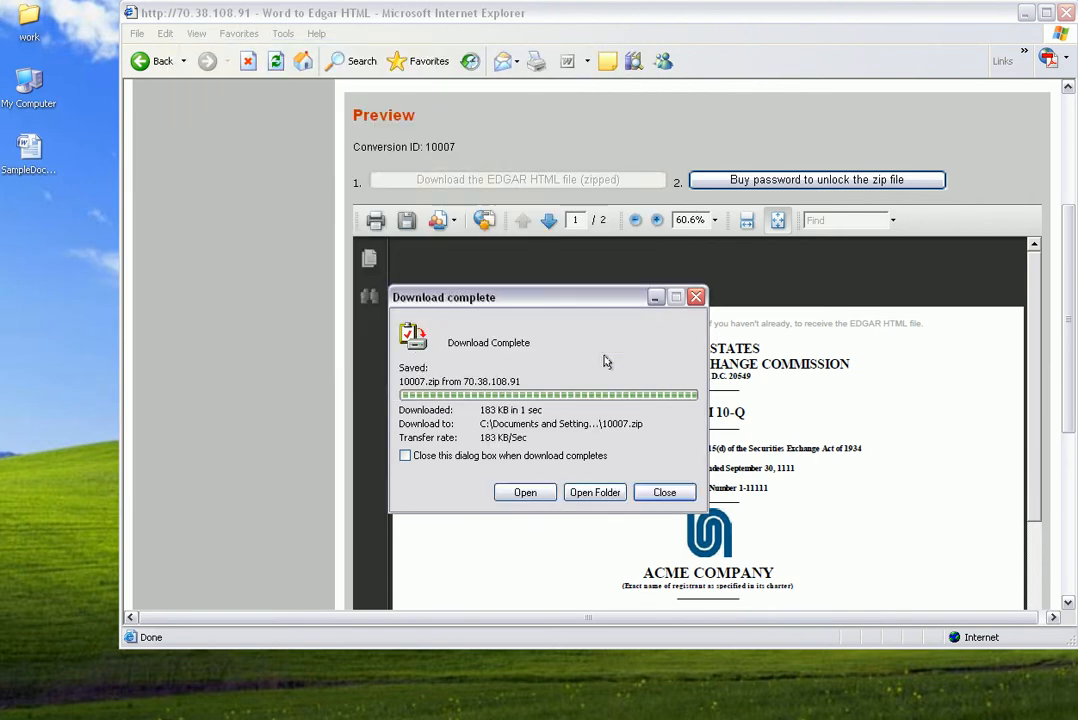
pyautogui.click(664, 492)
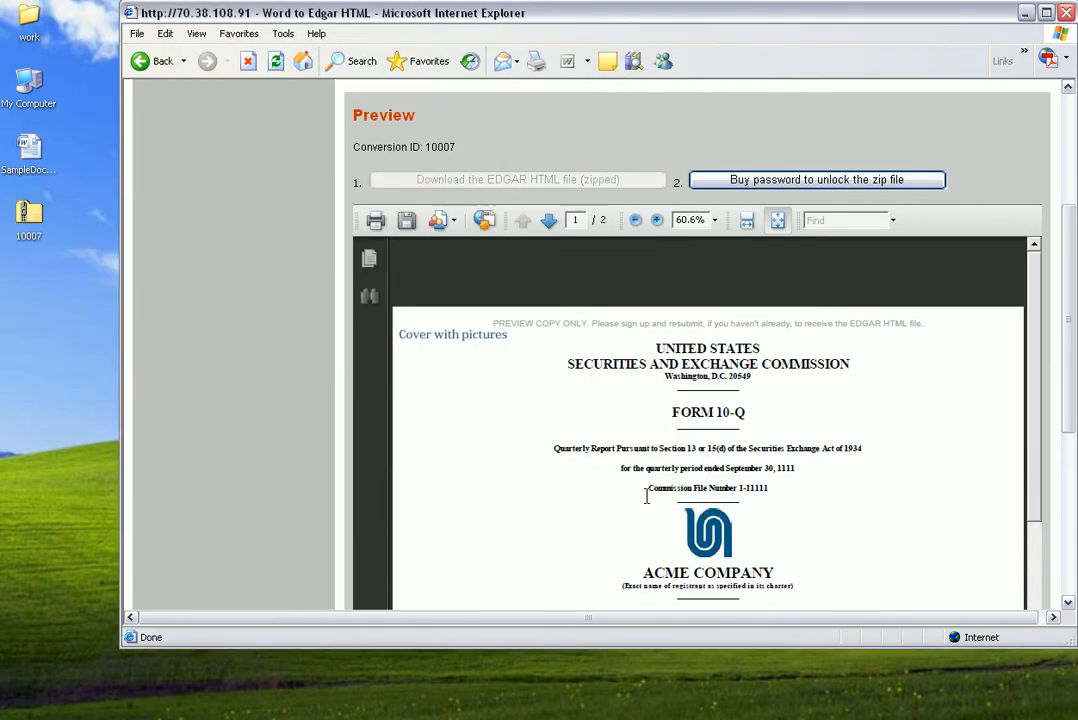
pyautogui.moveTo(816, 288)
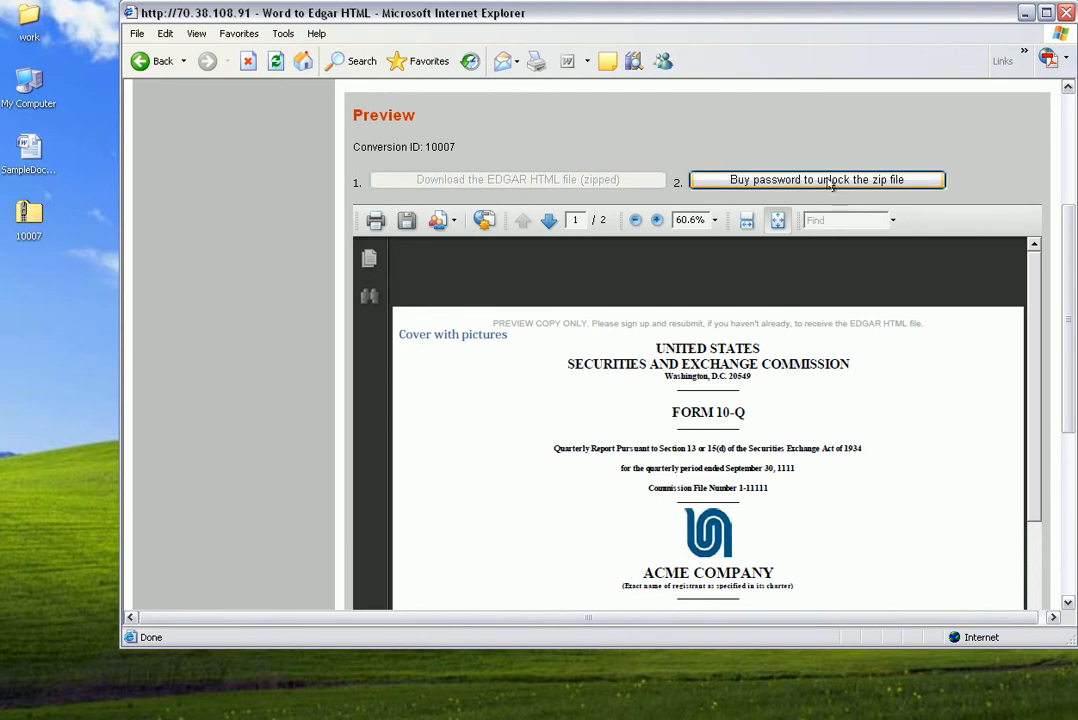
# Step: Buy the password that unlocks conversion 10007, reducing credits to 330
pyautogui.click(818, 180)
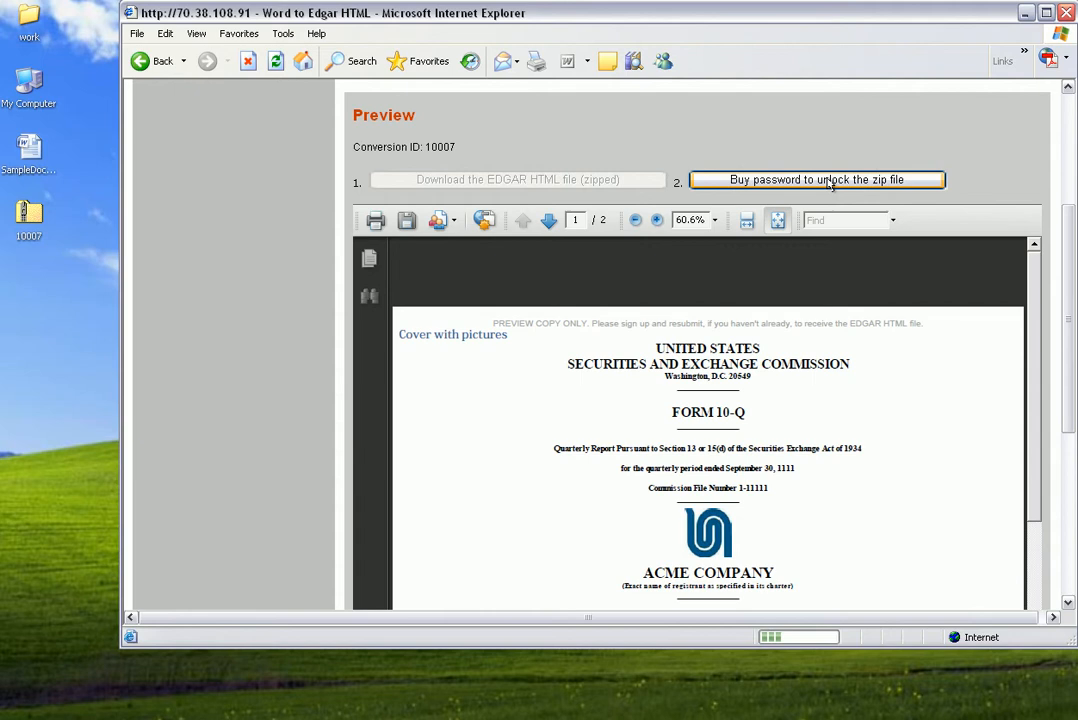
pyautogui.click(816, 180)
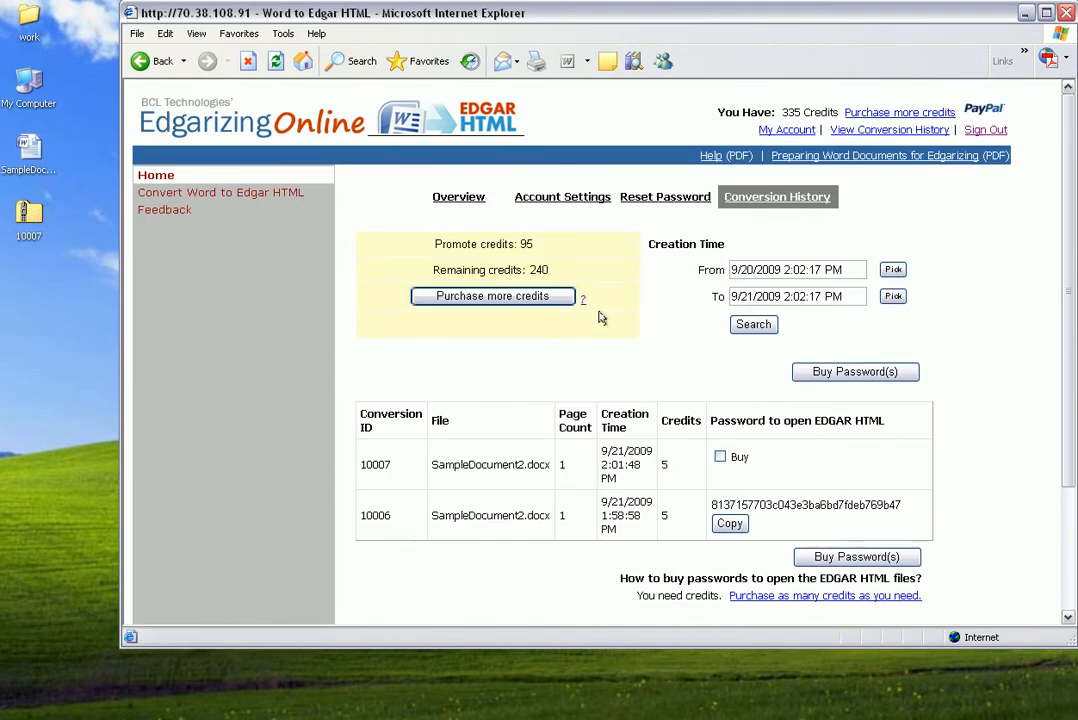
pyautogui.moveTo(404, 478)
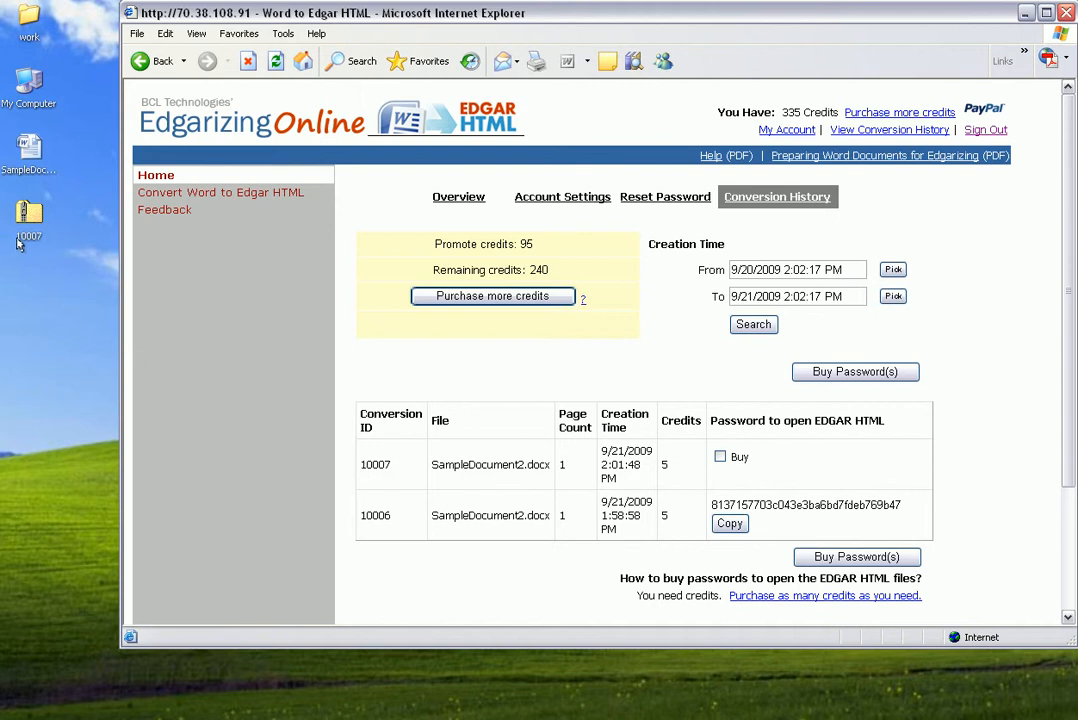
pyautogui.moveTo(184, 246)
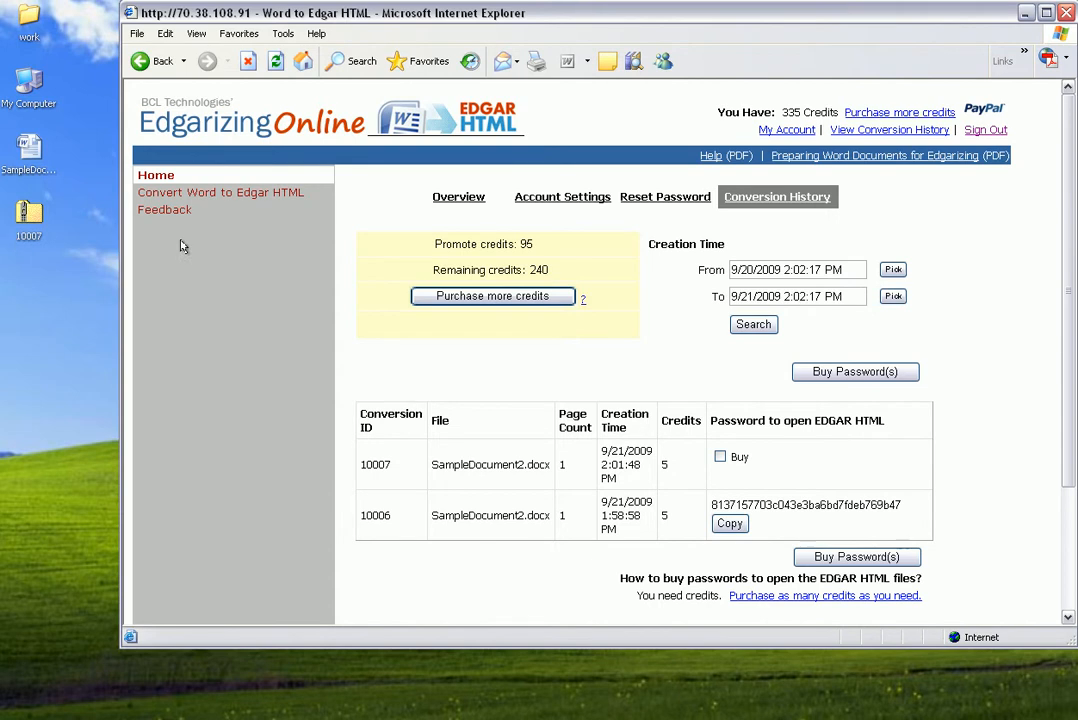
pyautogui.click(720, 456)
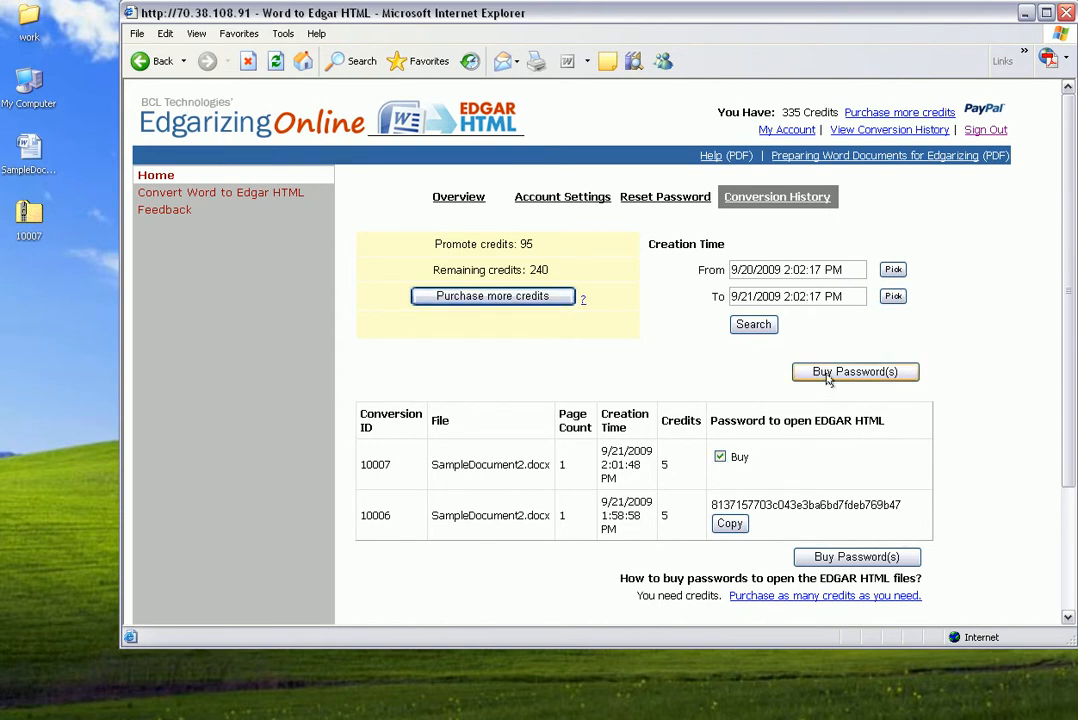
pyautogui.click(856, 370)
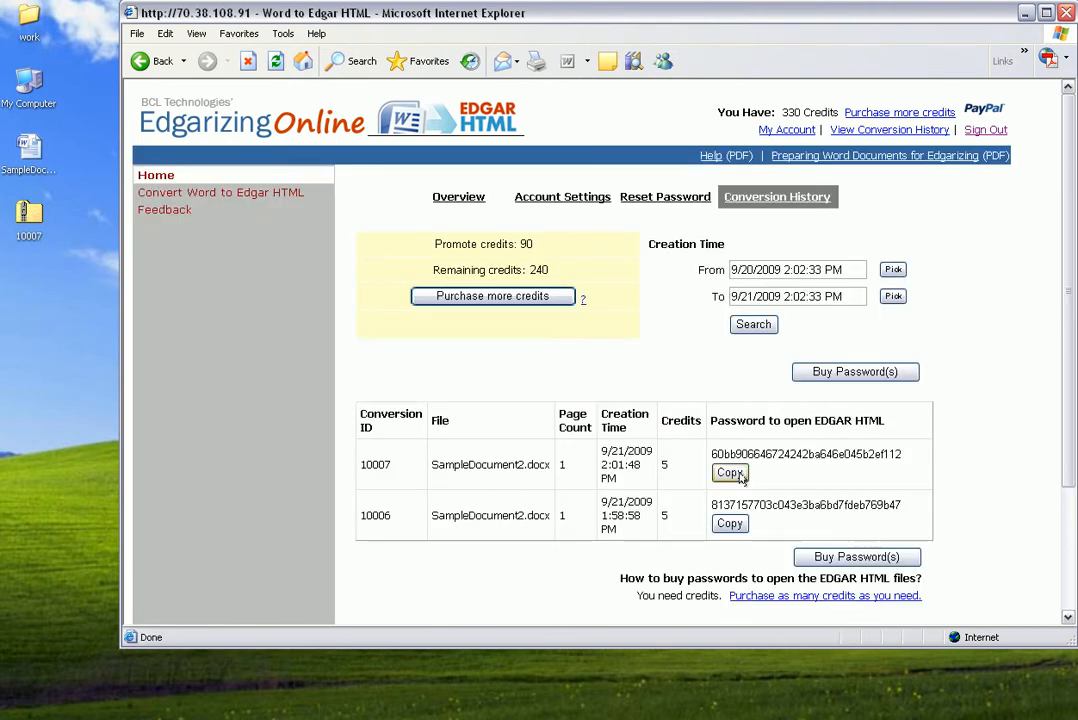
# Step: Copy the purchased 10007 password to the clipboard and confirm
pyautogui.click(730, 472)
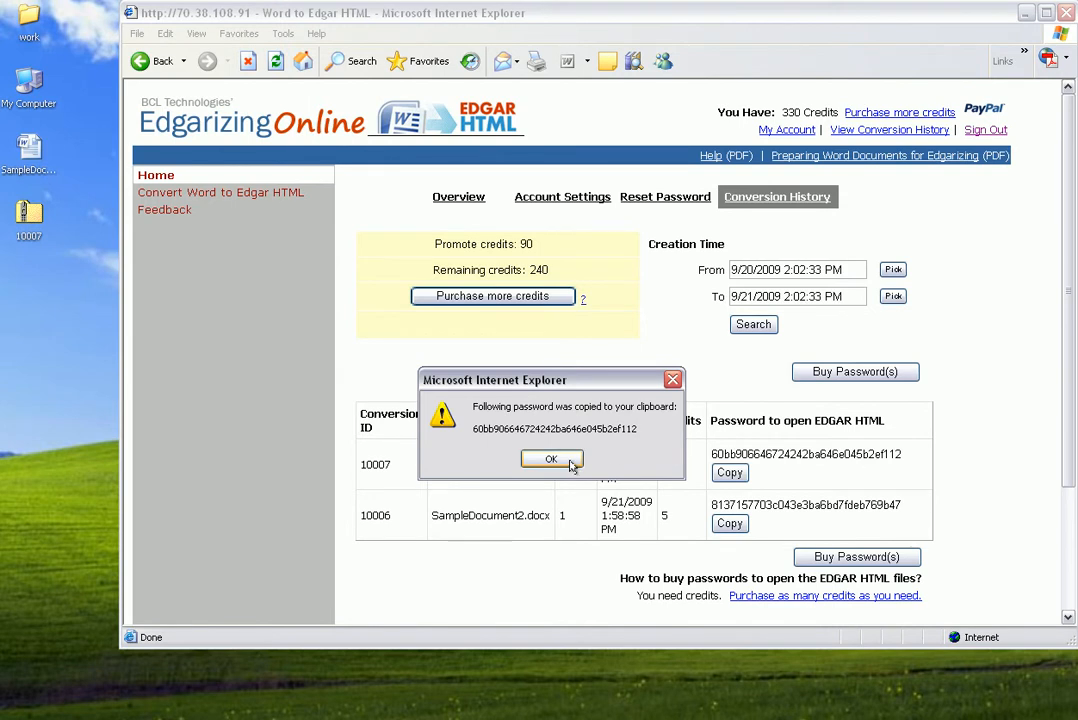
pyautogui.click(552, 458)
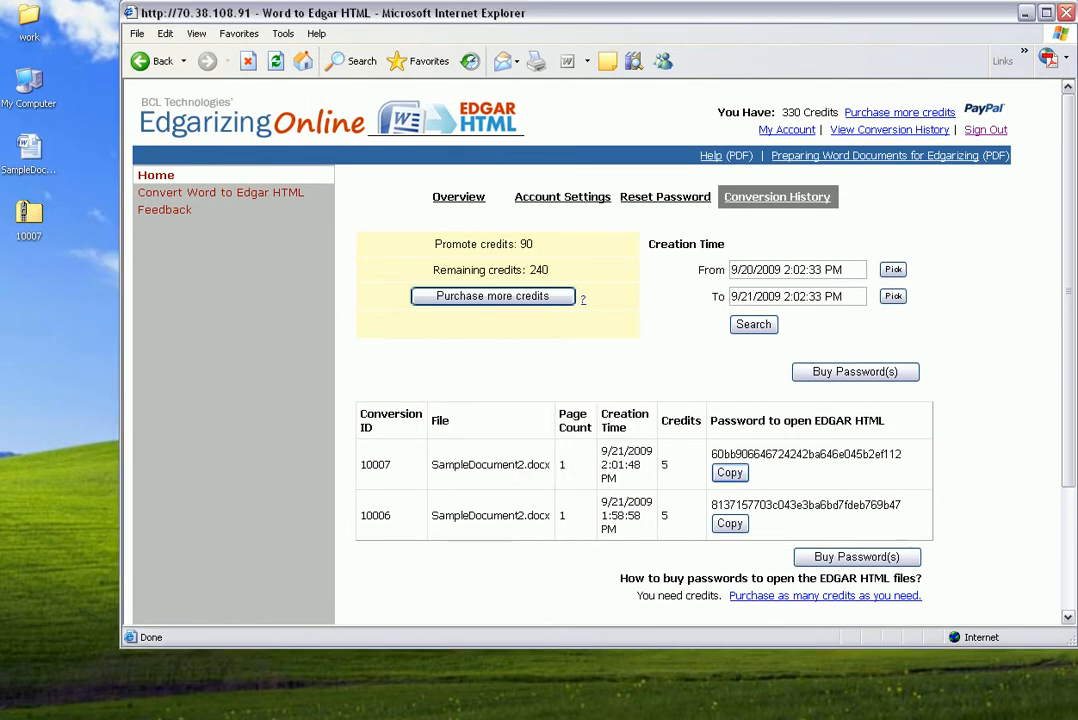
pyautogui.moveTo(36, 228)
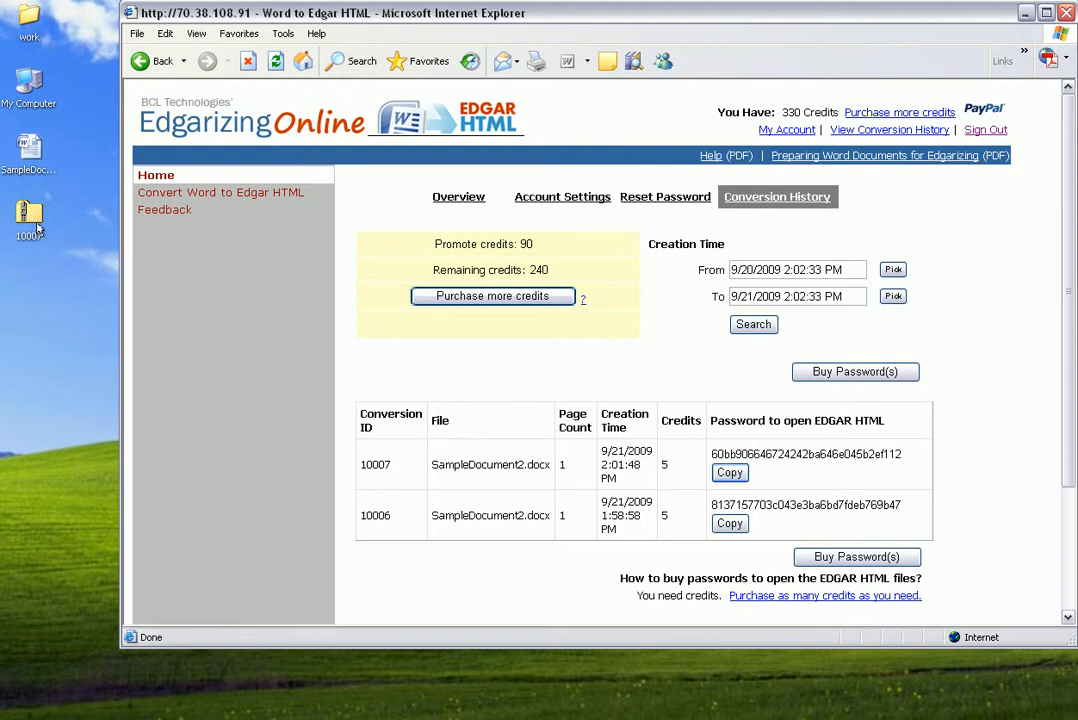
# Step: Extract the 10007 zip on the desktop with Extract All and show the resulting folder
pyautogui.rightClick(28, 218)
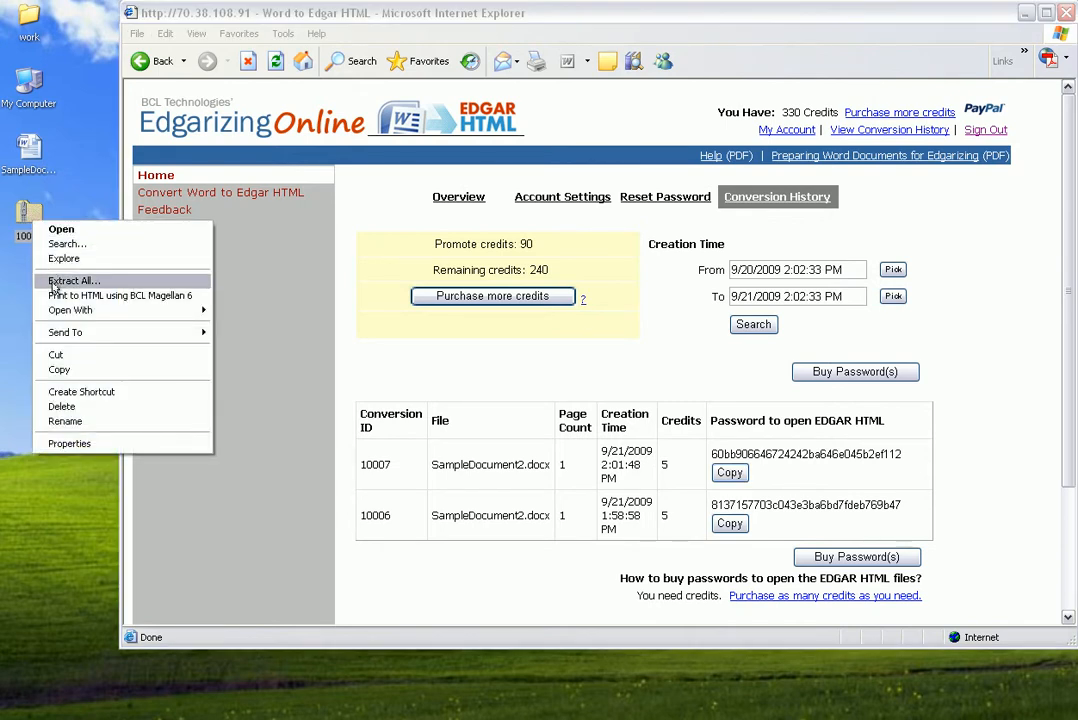
pyautogui.click(74, 280)
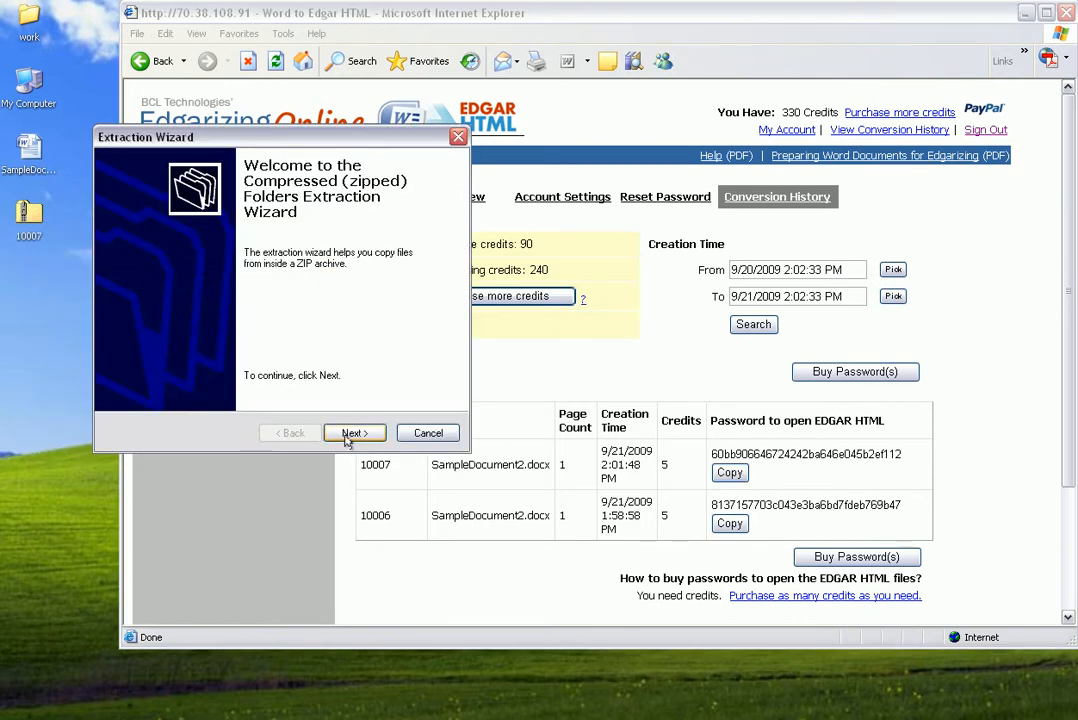
pyautogui.click(354, 432)
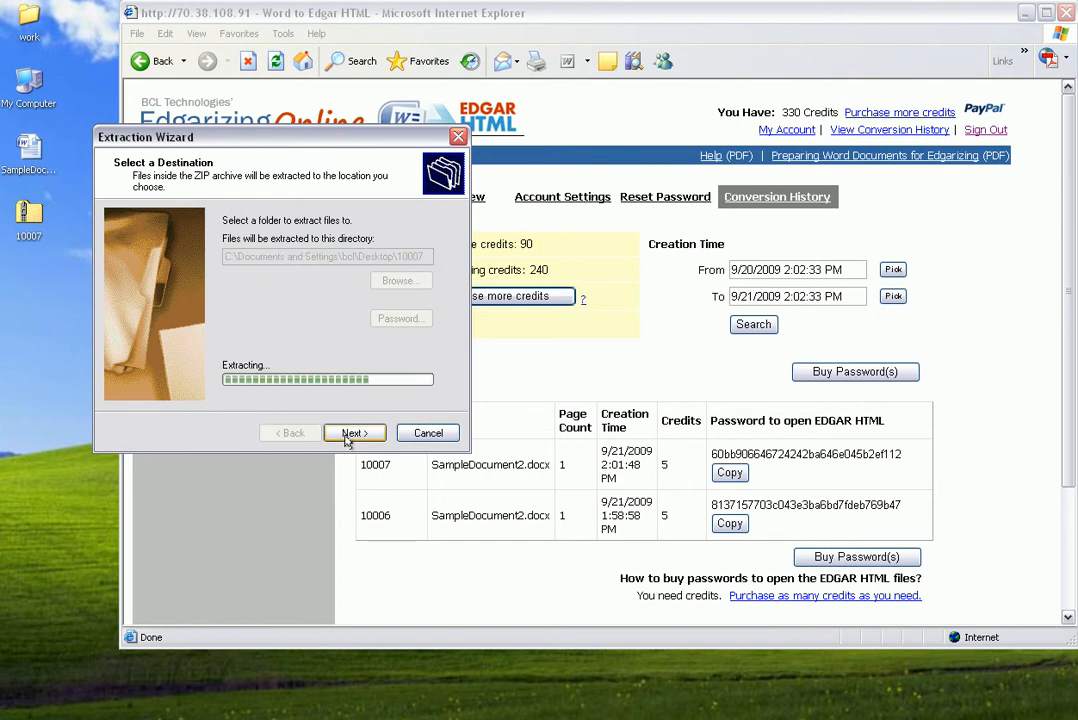
pyautogui.click(354, 432)
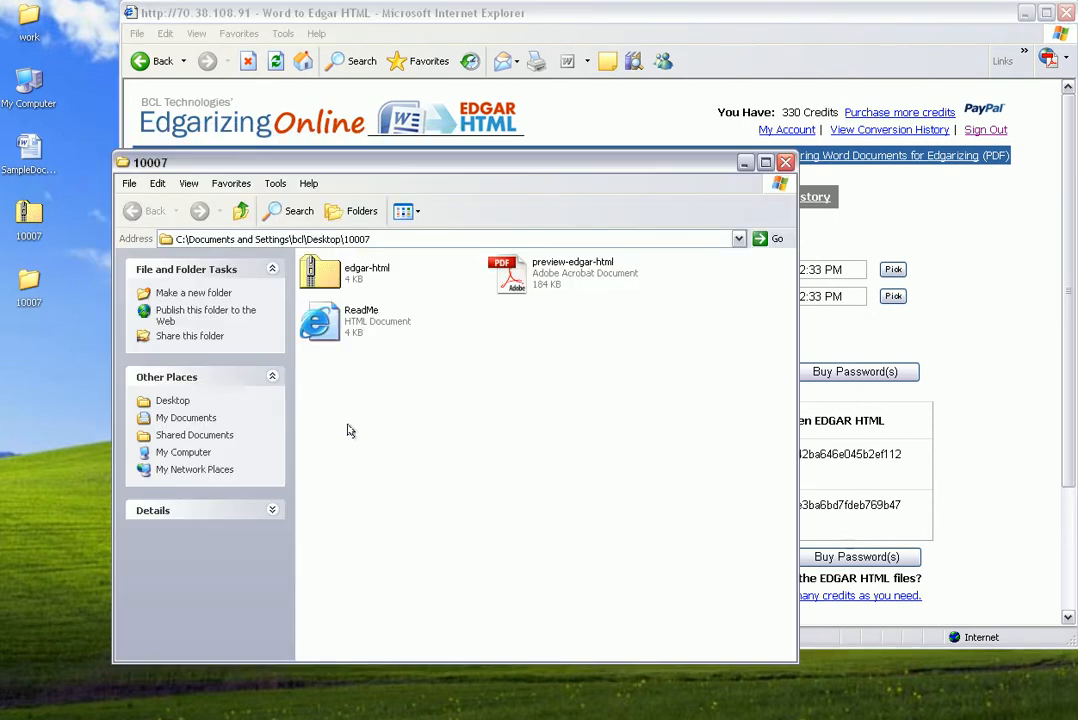
pyautogui.moveTo(324, 272)
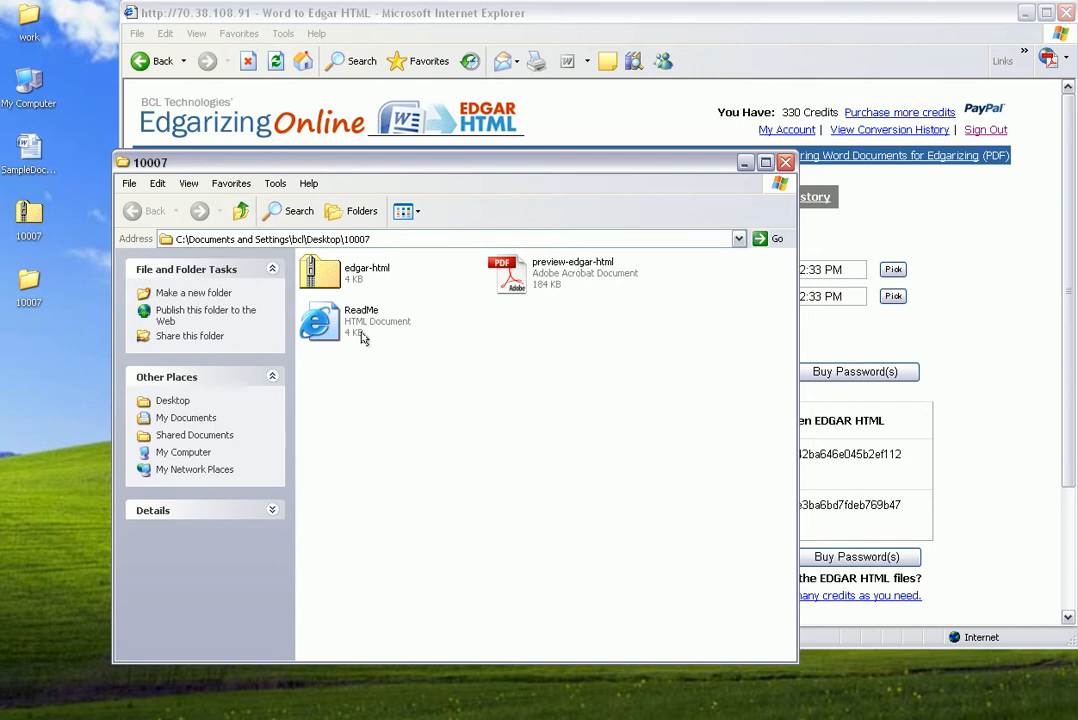
pyautogui.moveTo(356, 288)
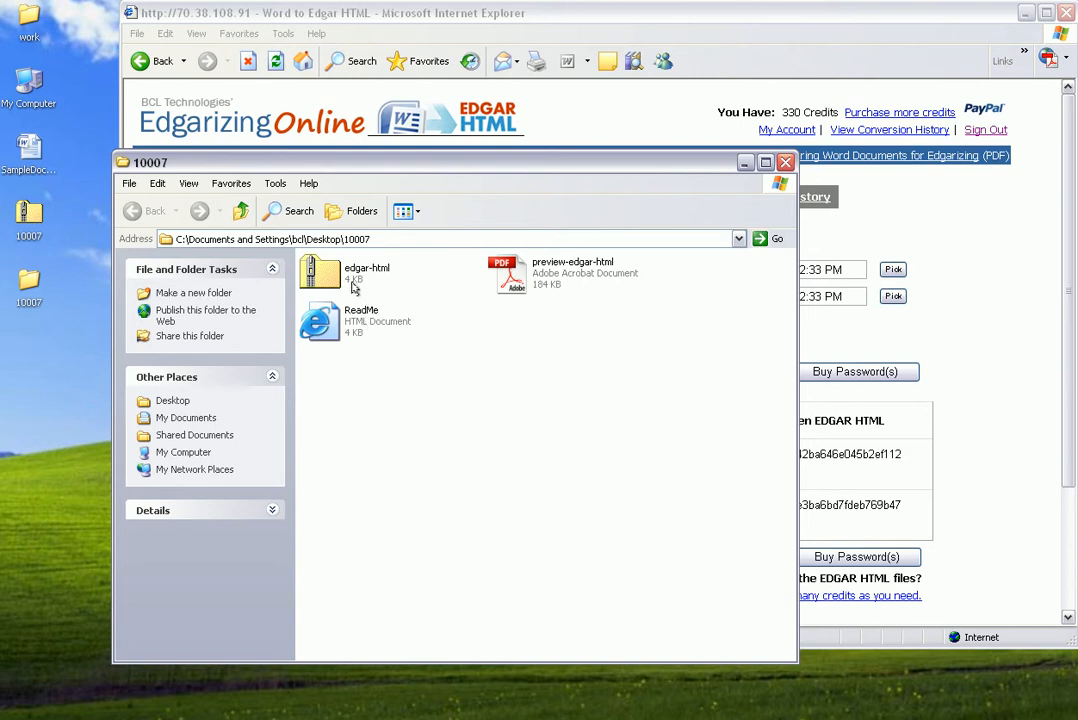
# Step: Extract the password-protected edgar-html archive using the pasted password and select the resulting HTML document
pyautogui.rightClick(320, 276)
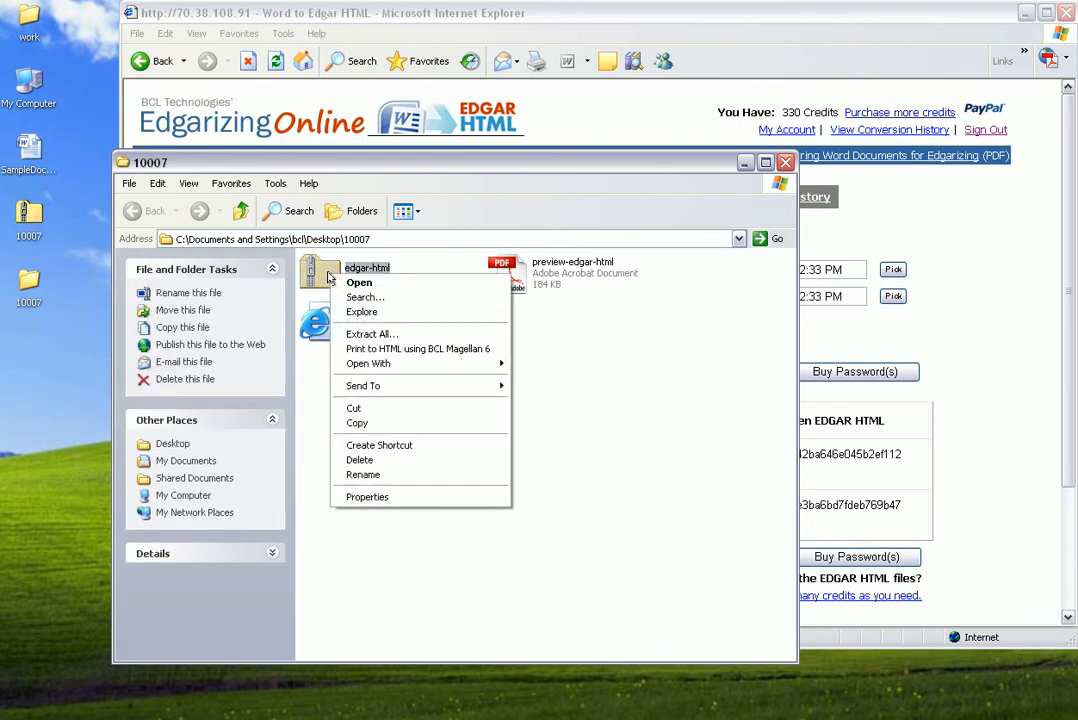
pyautogui.click(372, 332)
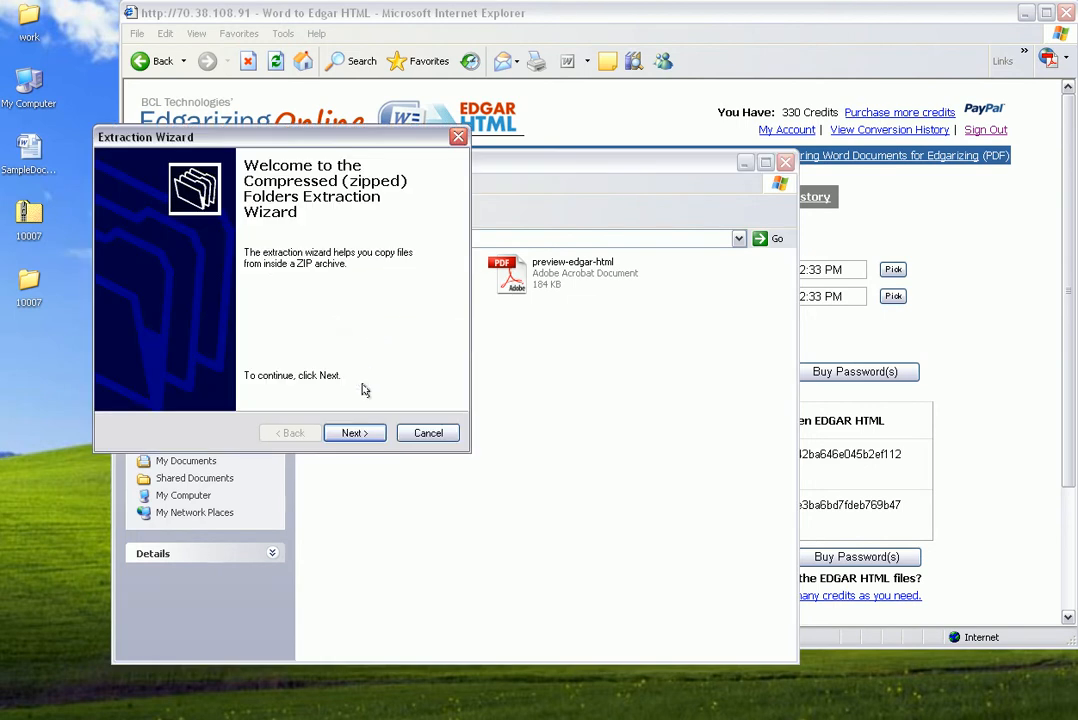
pyautogui.click(354, 432)
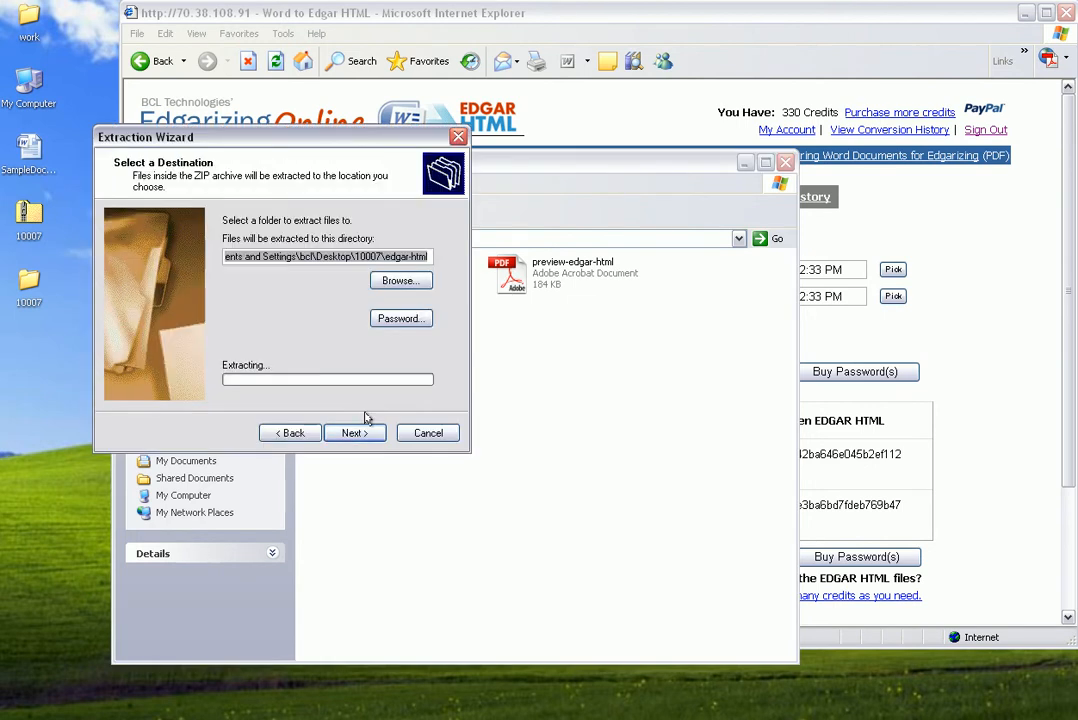
pyautogui.click(354, 432)
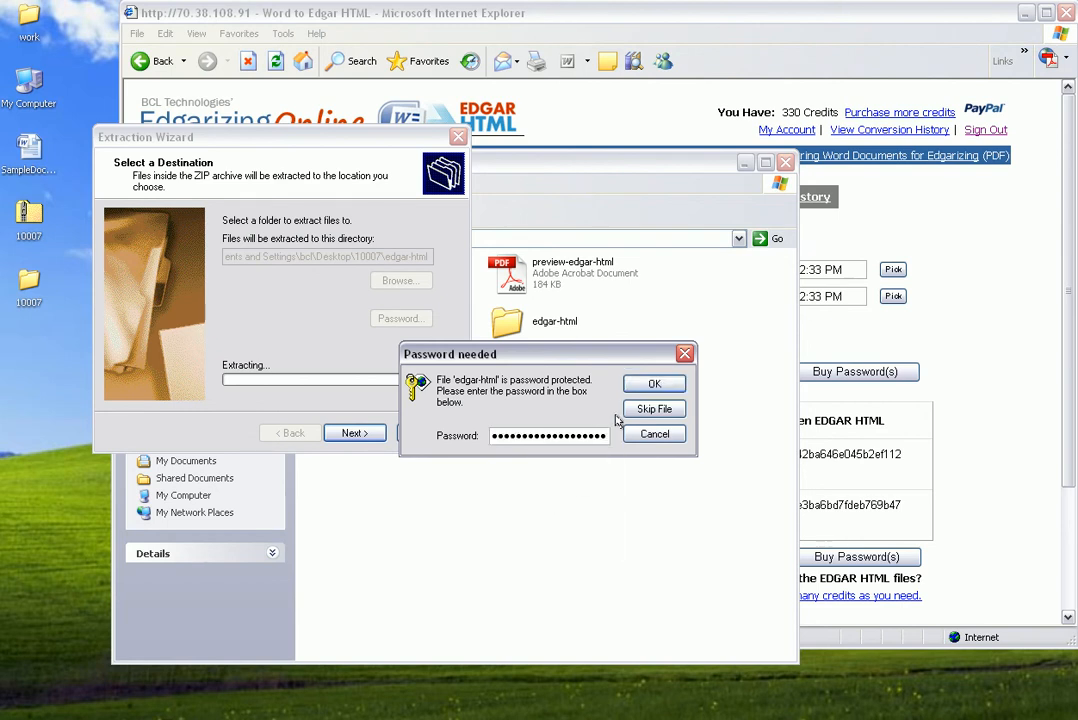
pyautogui.click(654, 384)
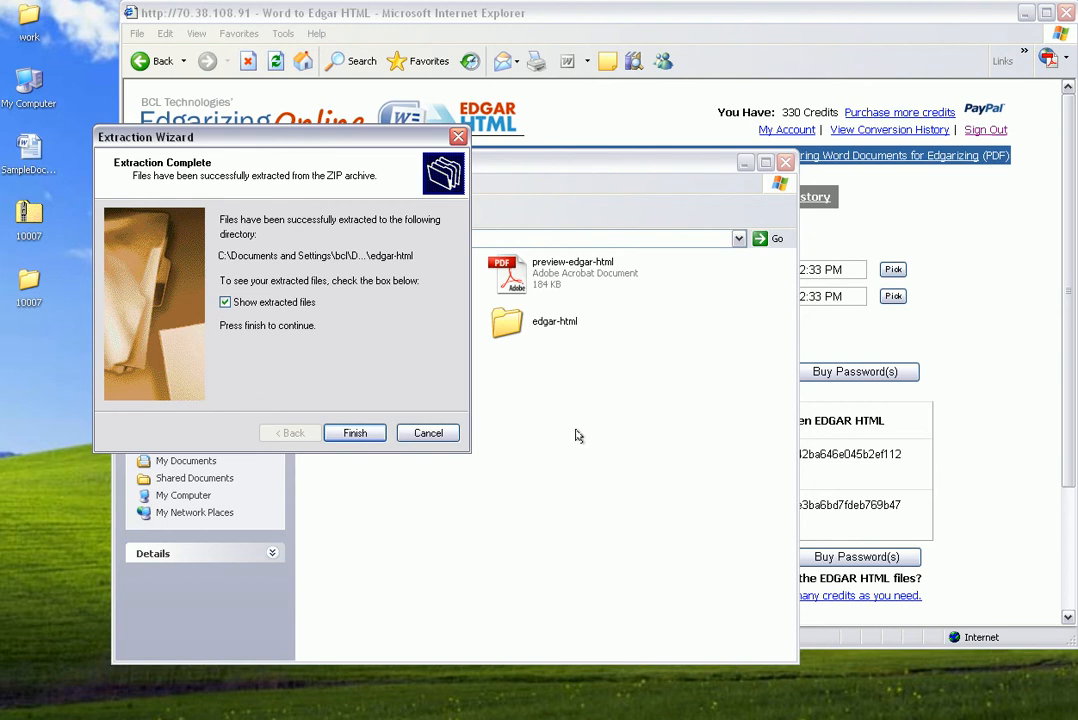
pyautogui.click(356, 432)
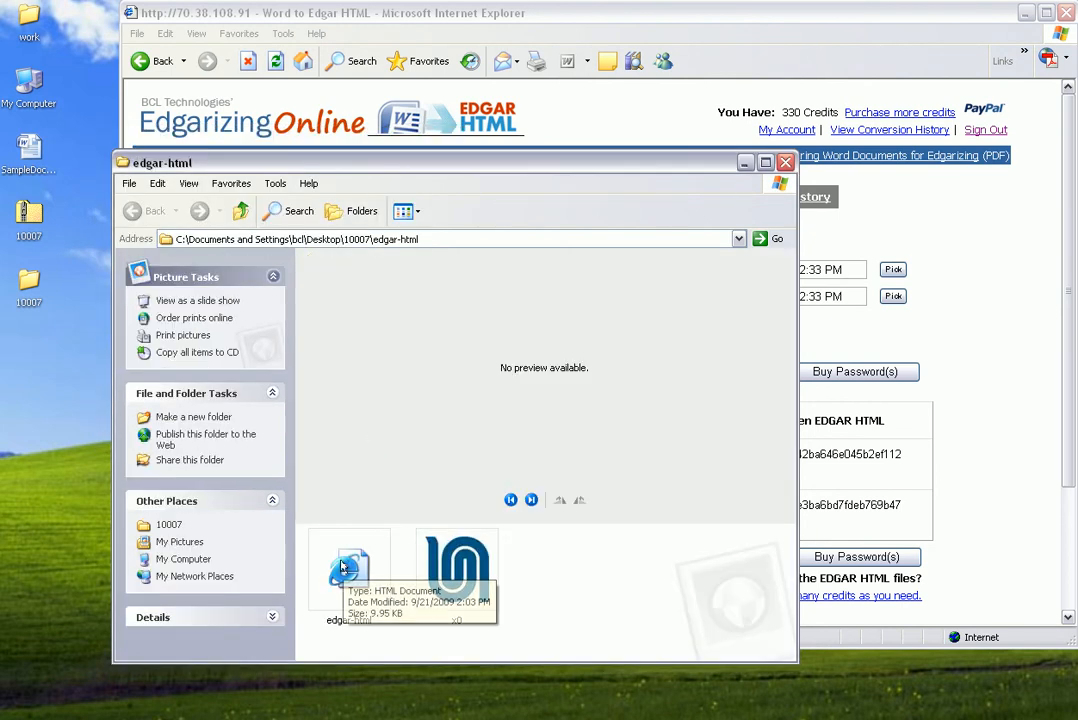
pyautogui.click(348, 570)
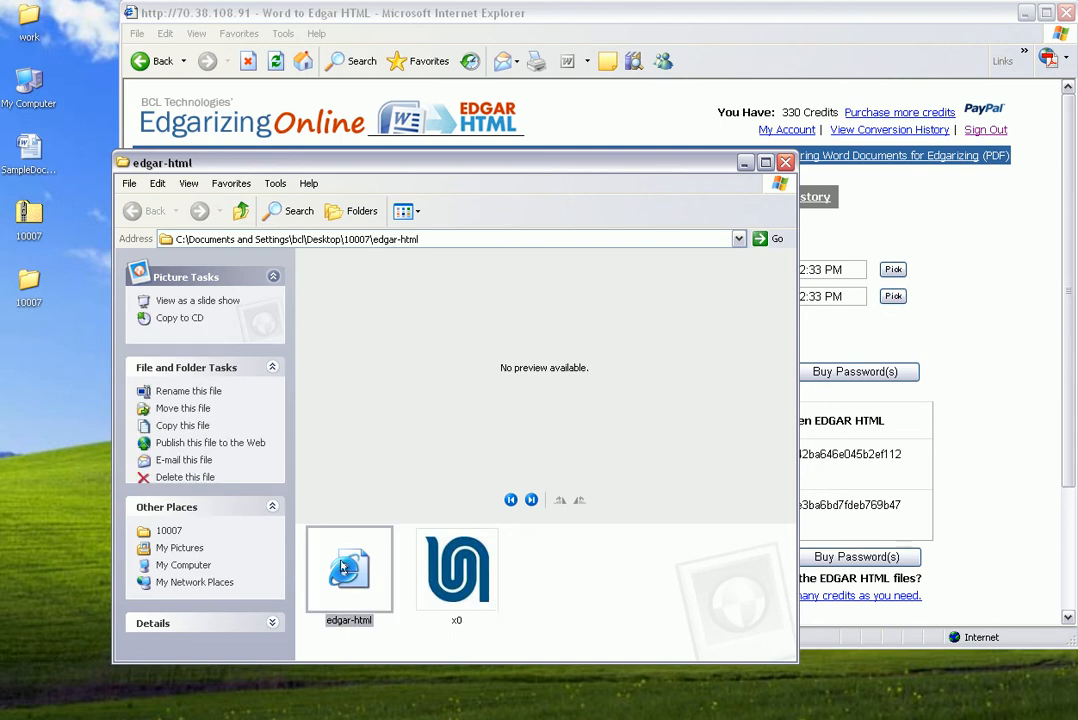
# Step: Open the edgar-html document in Internet Explorer, showing the ACME Company Form 10-Q cover
pyautogui.doubleClick(348, 568)
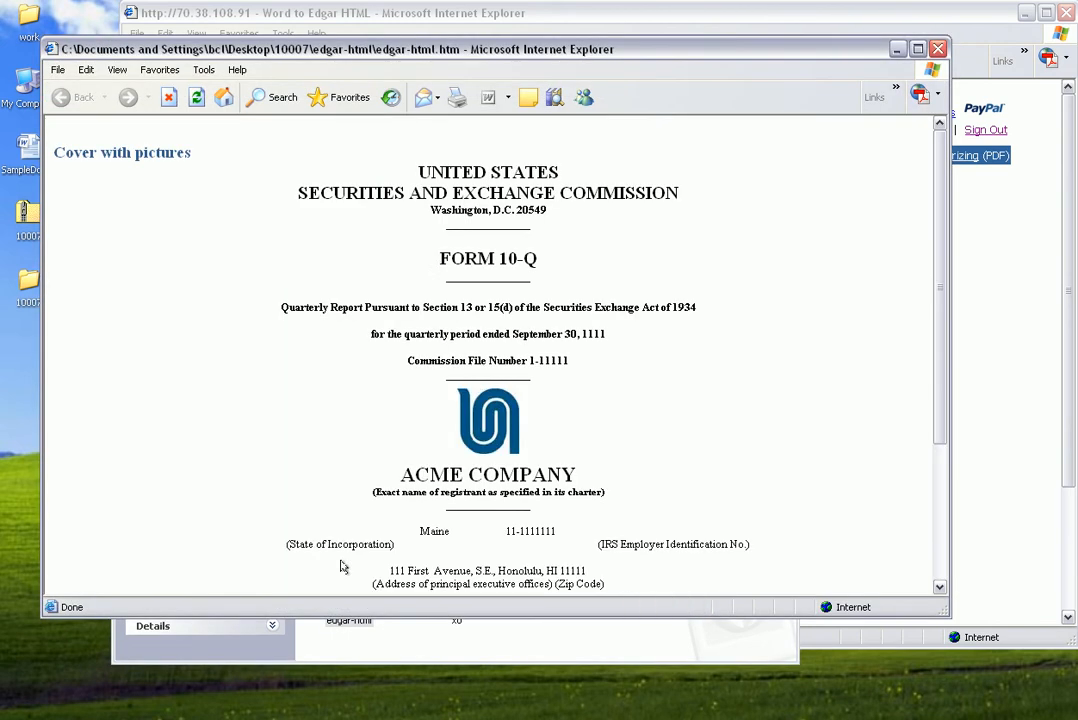
pyautogui.moveTo(360, 572)
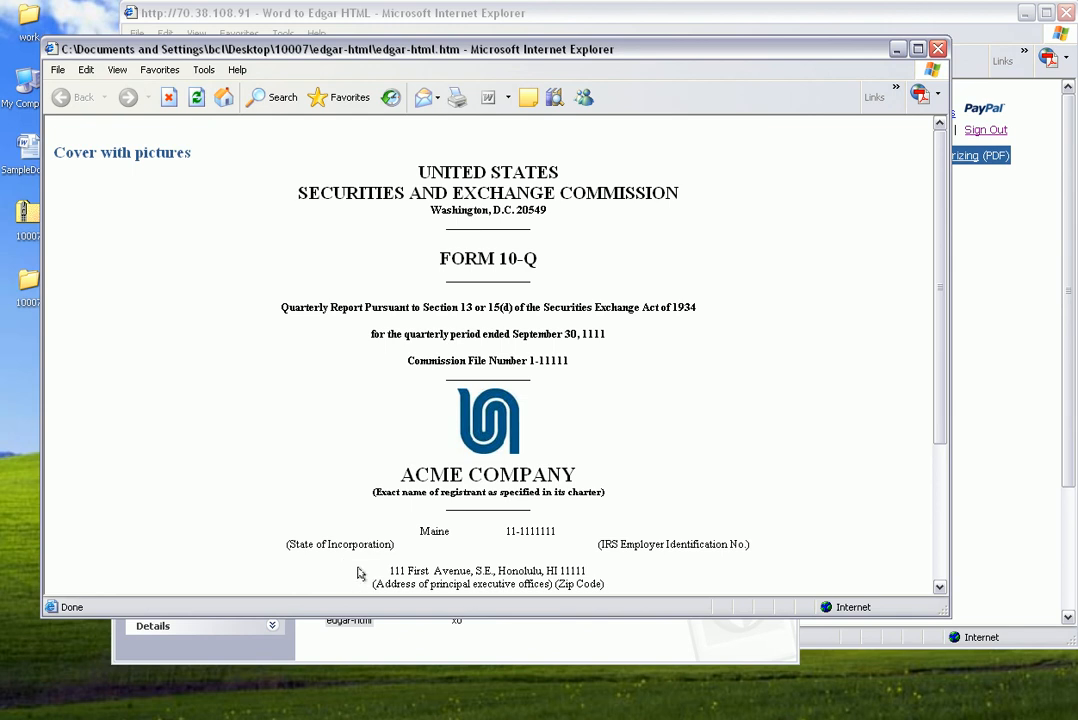